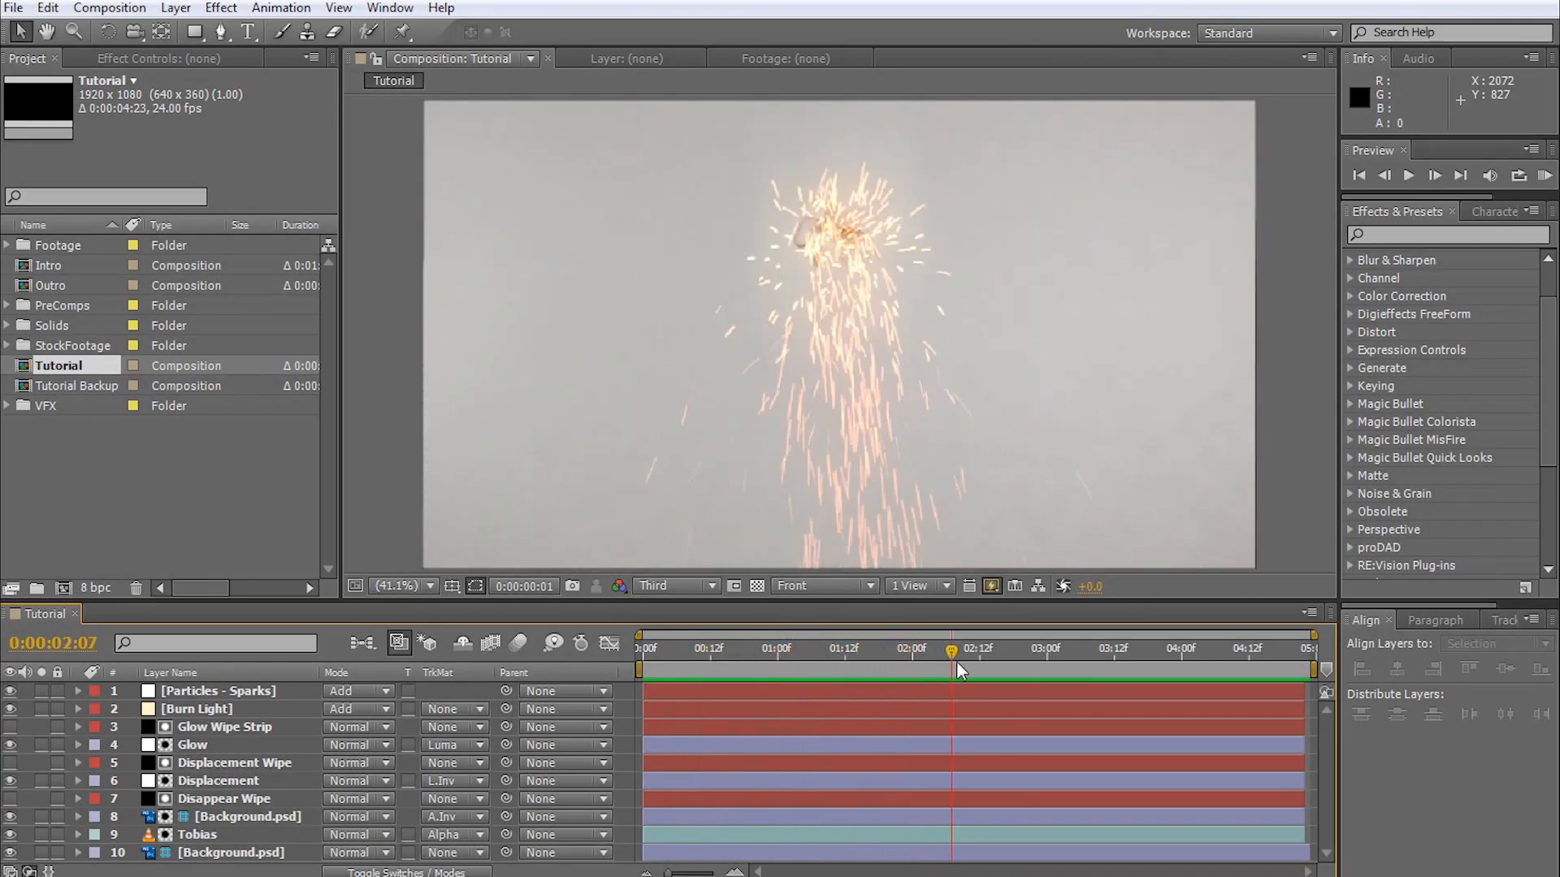
- Preview the disintegration, then create a new solid layer named CONTROL via Layer > New > Solid
drag(955, 648, 1120, 649)
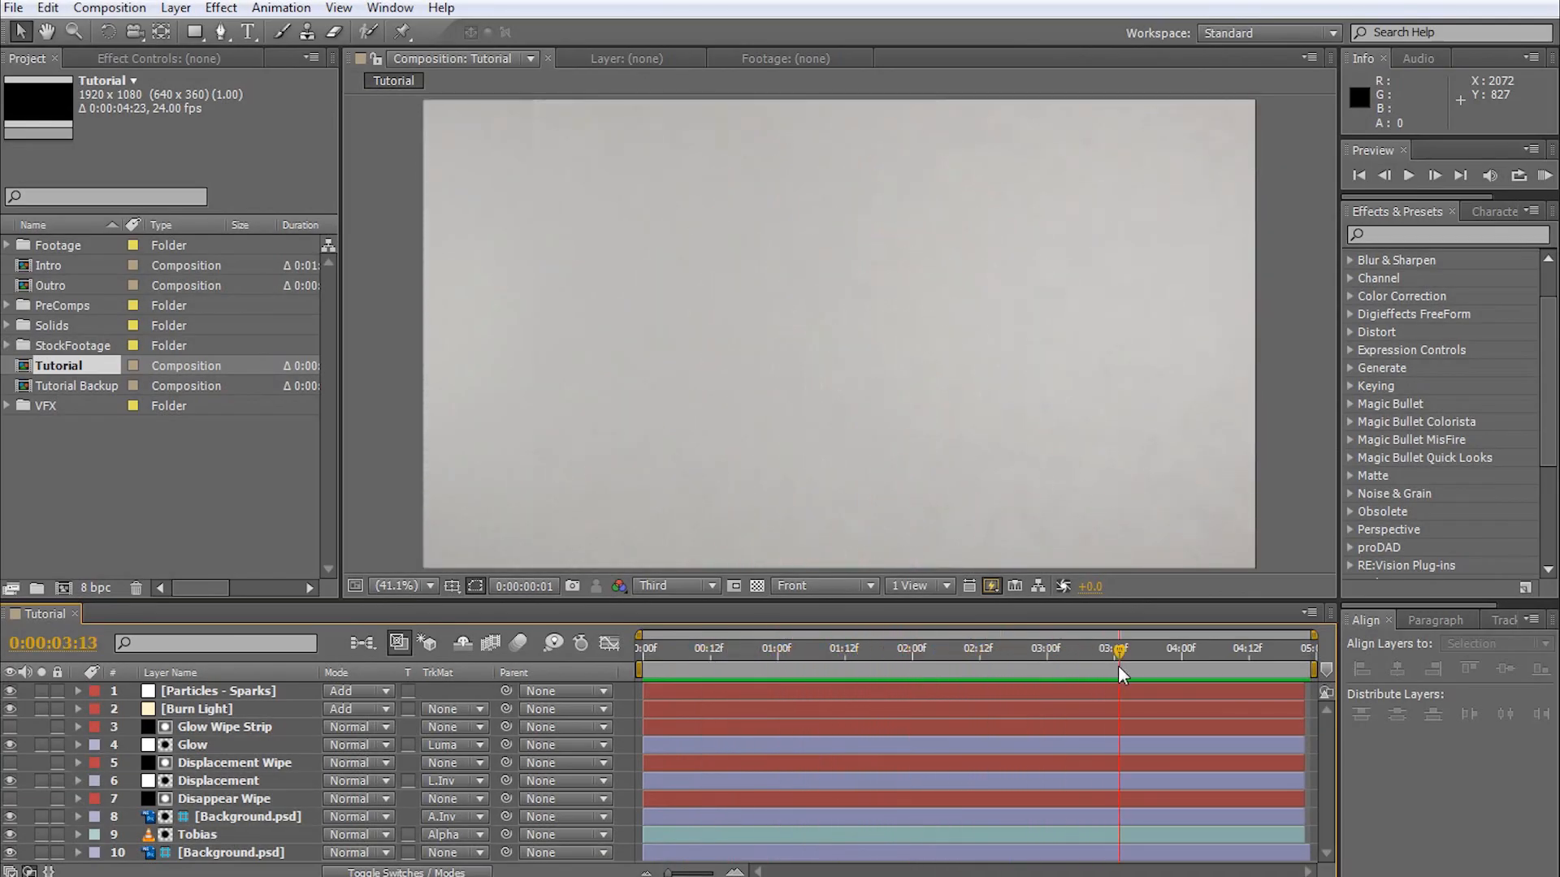
click(640, 648)
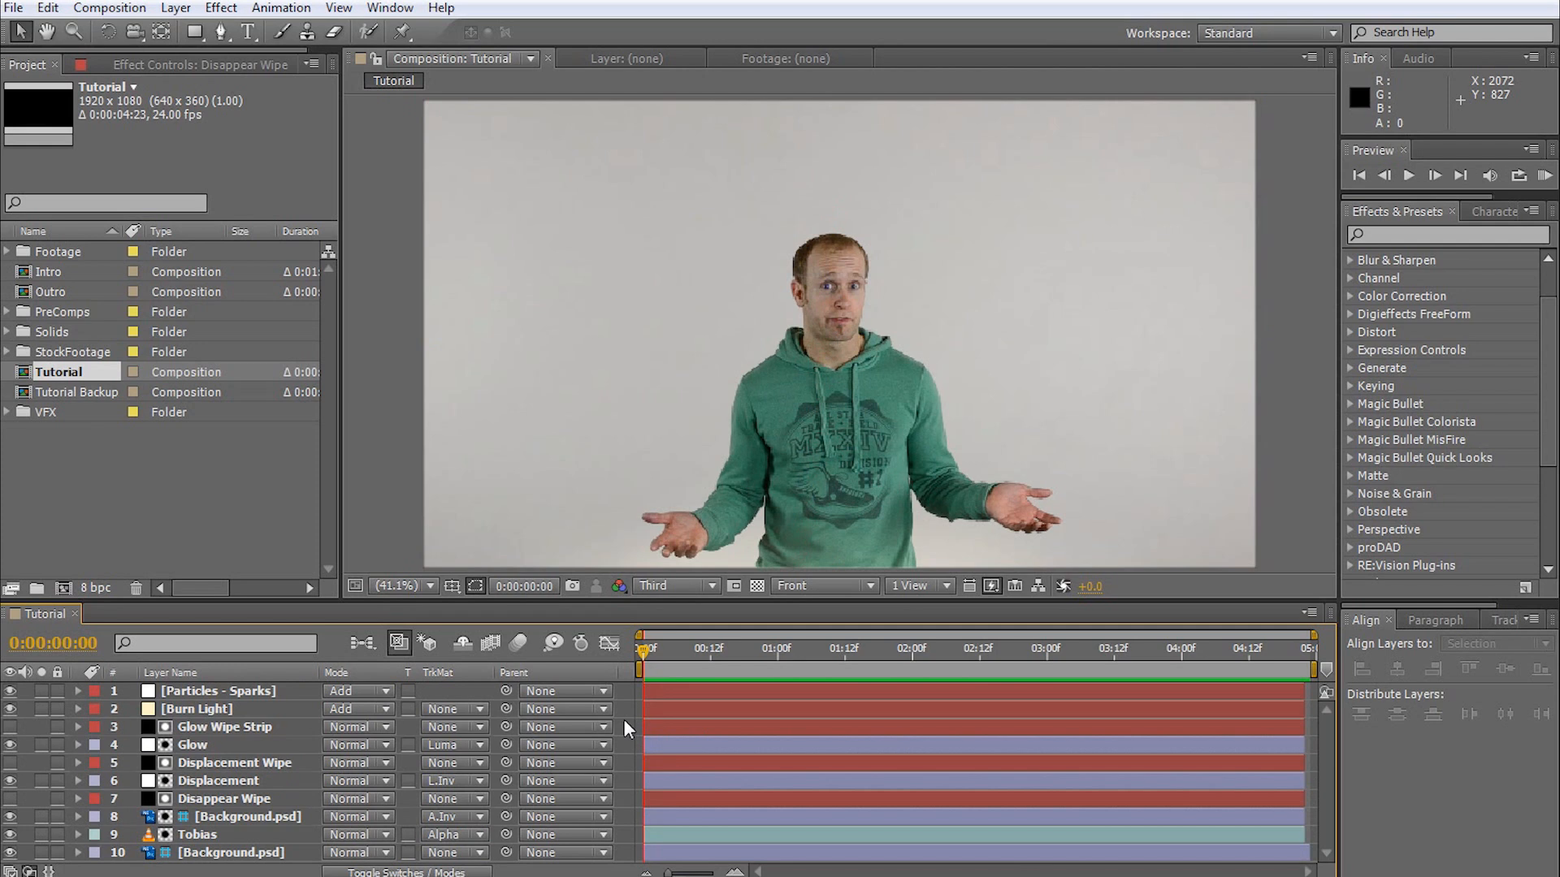
click(176, 7)
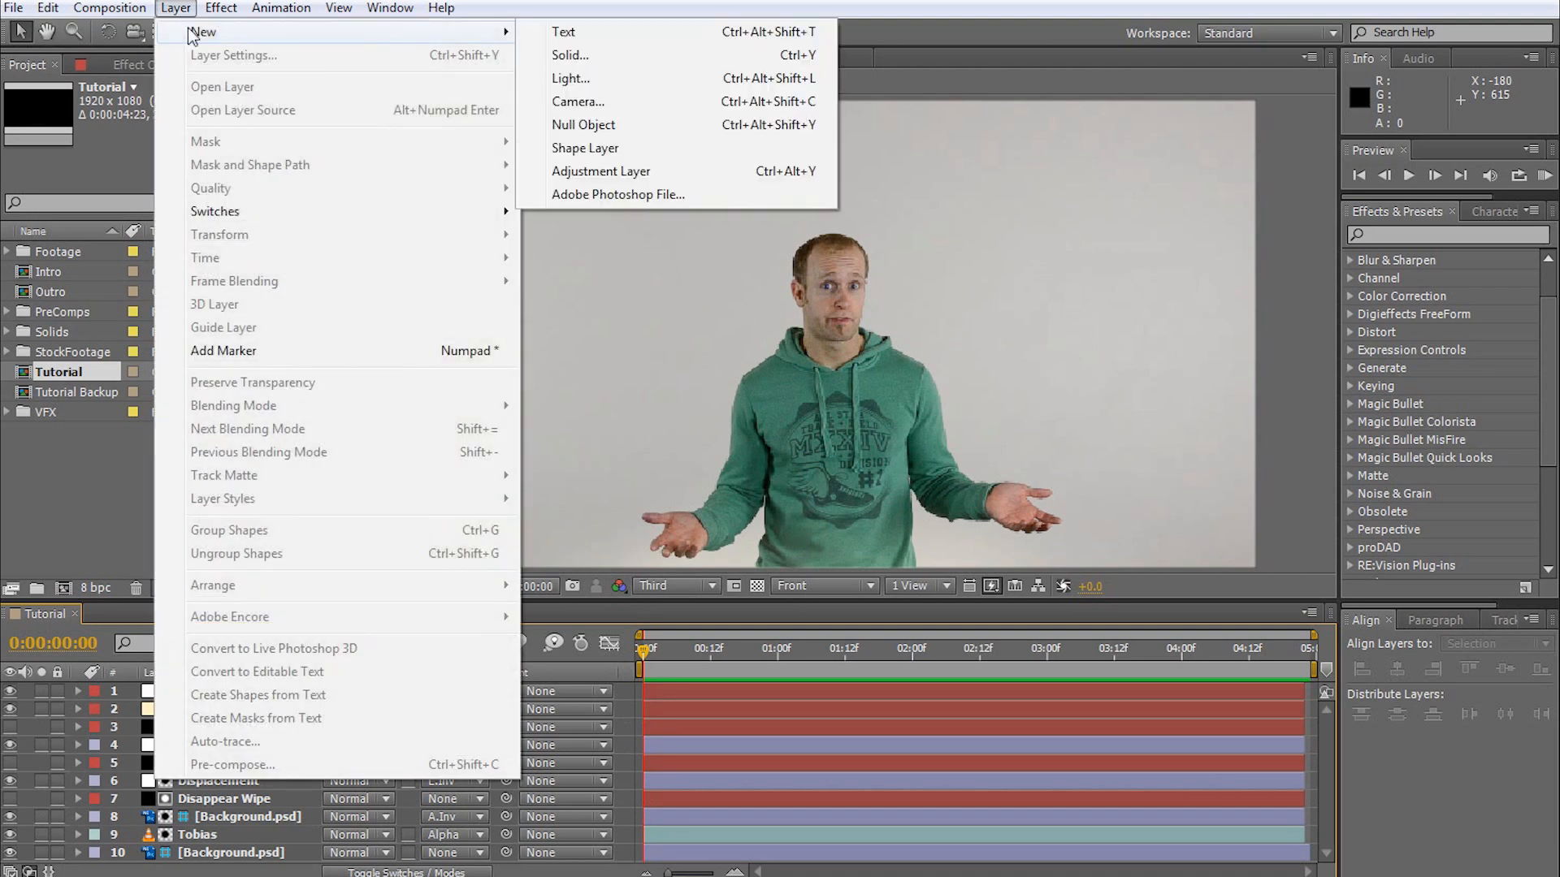
click(569, 55)
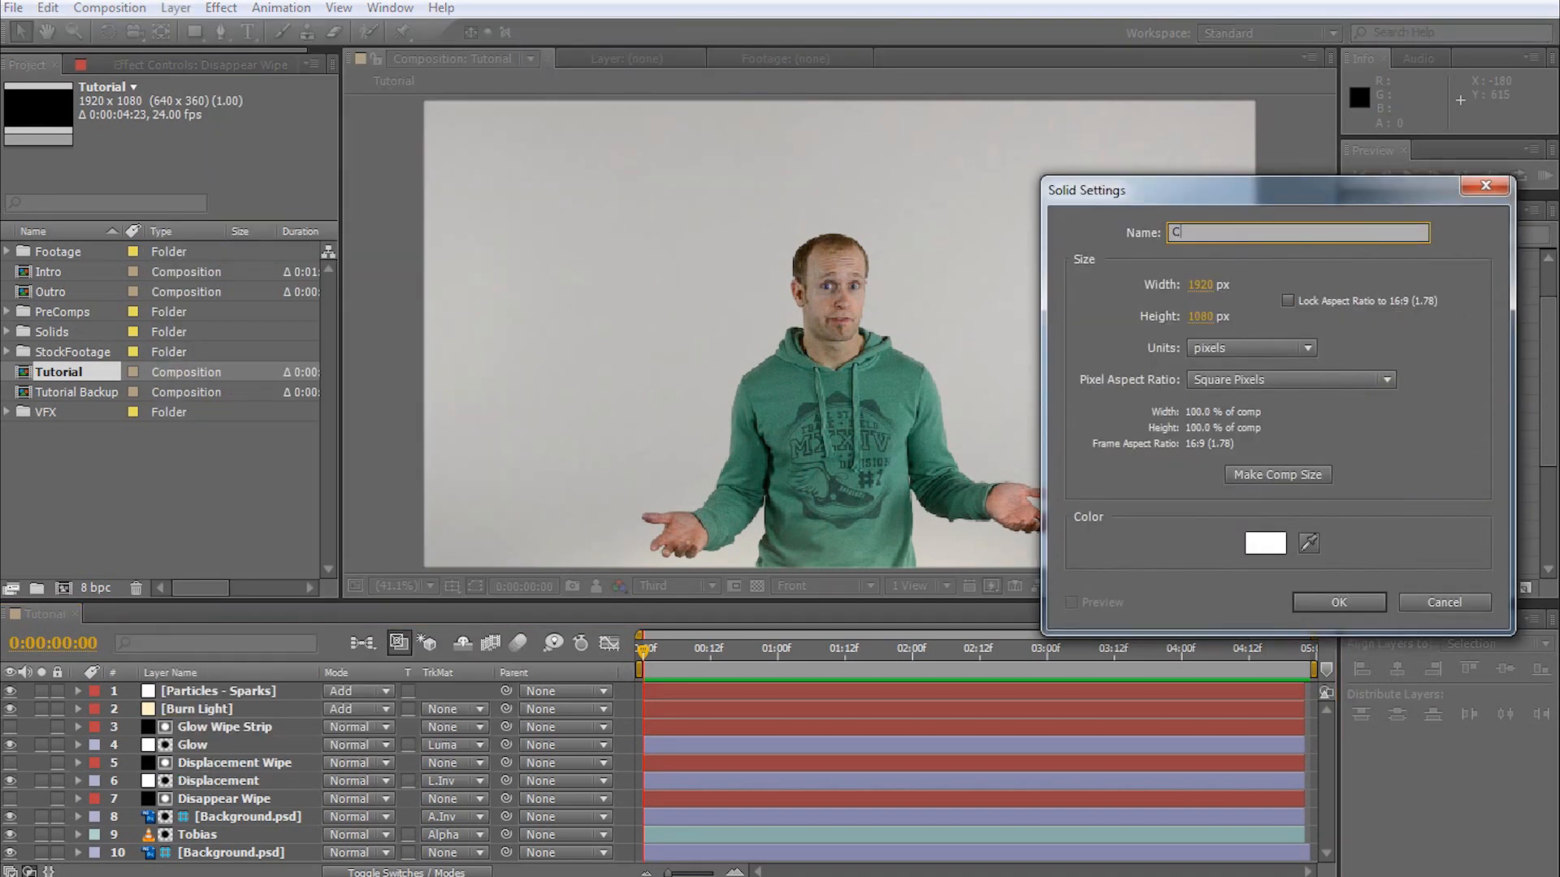
text(ONTROL)
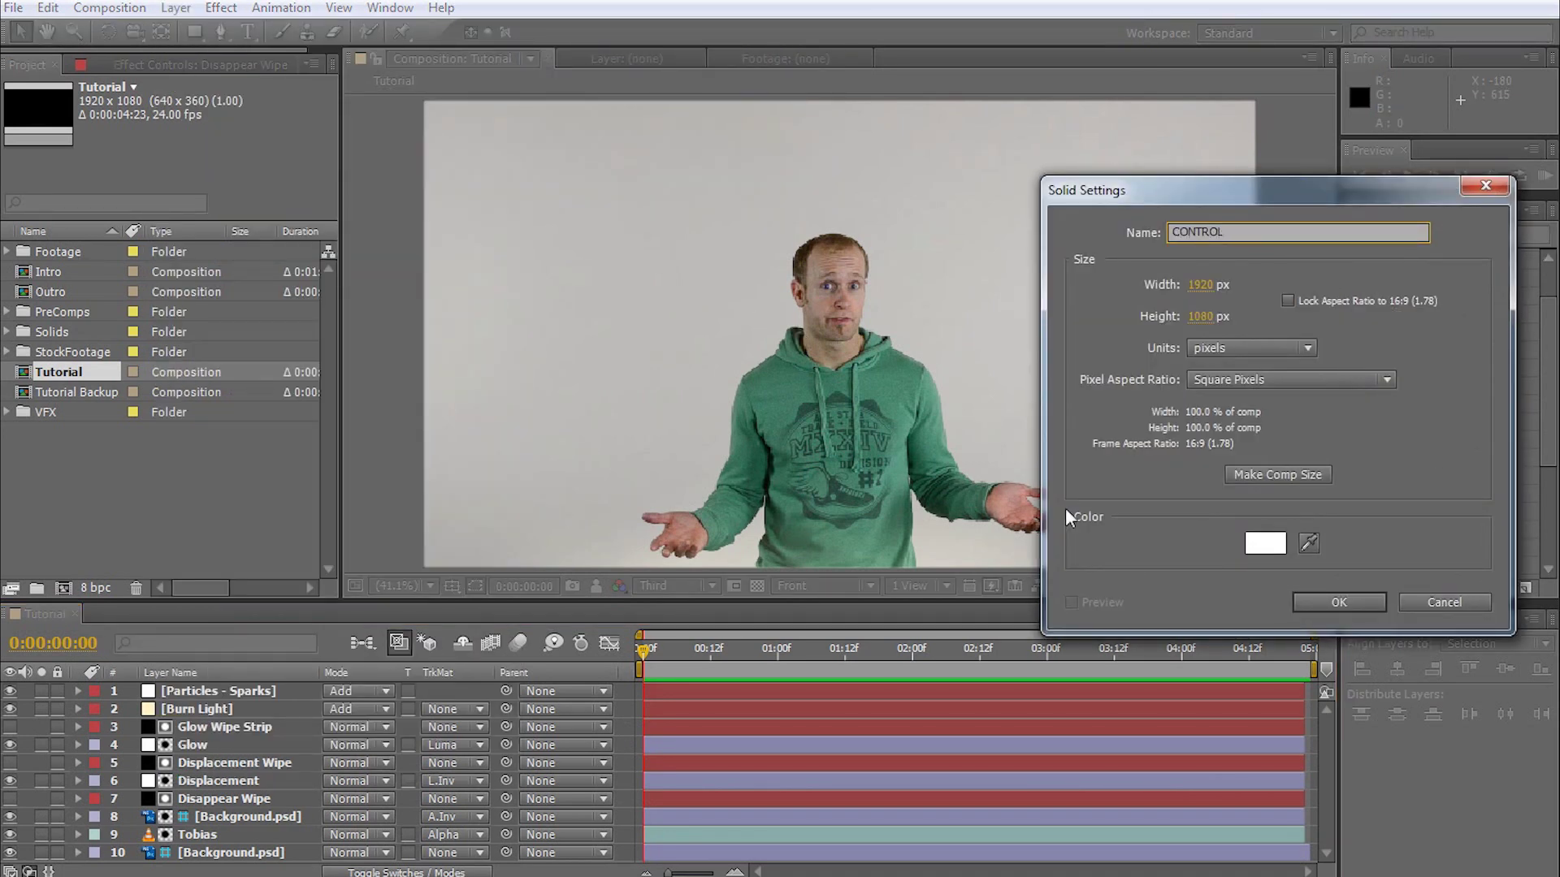
click(1339, 601)
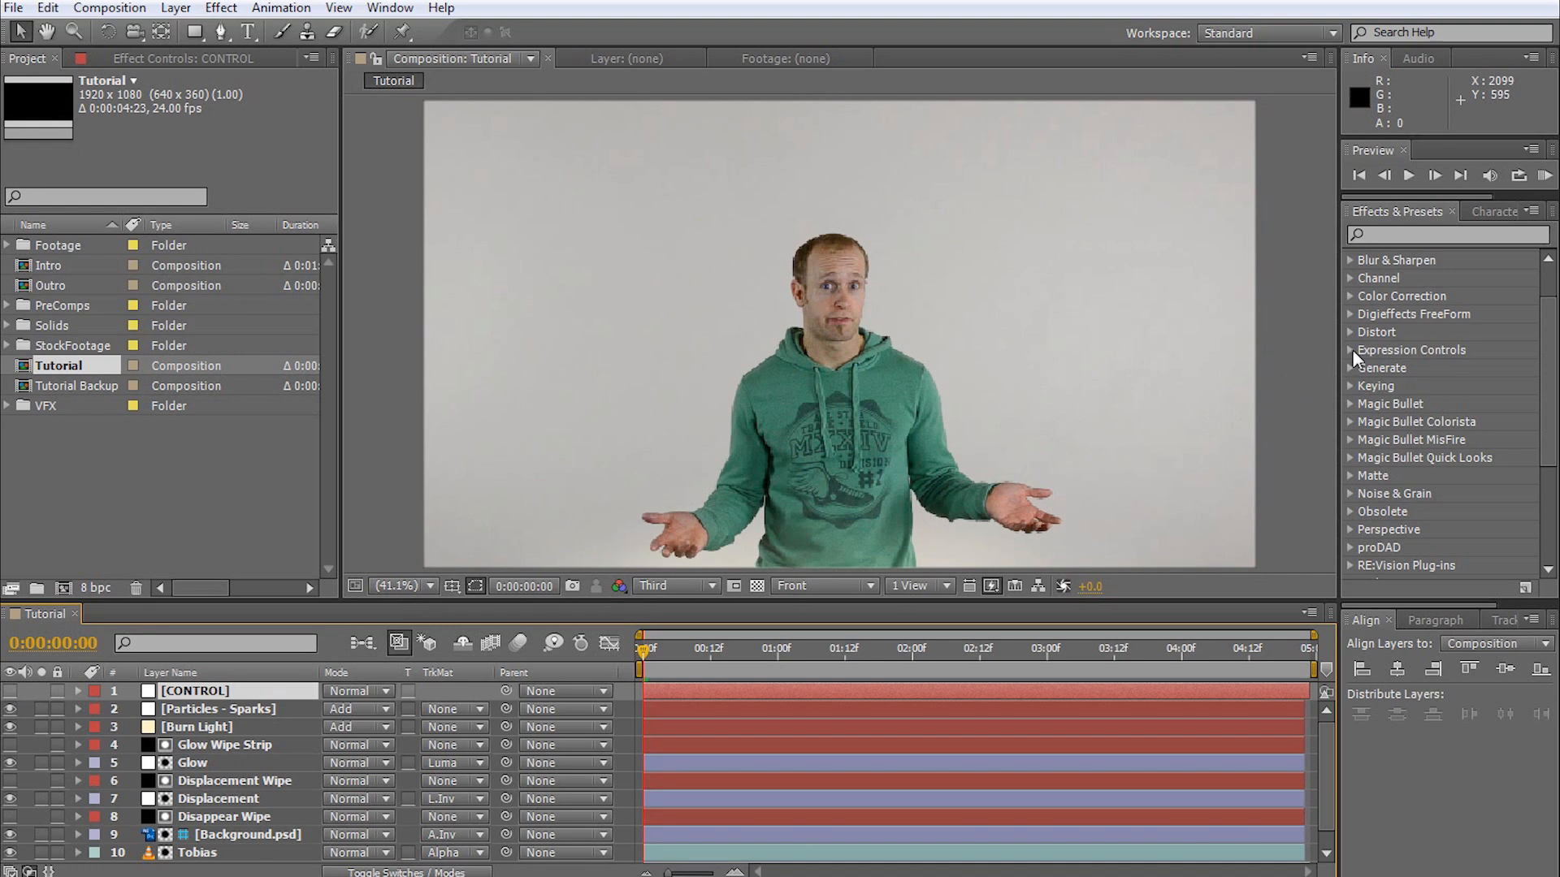
- Apply Slider Control from Expression Controls to CONTROL and scrub its Slider to 21
click(1350, 351)
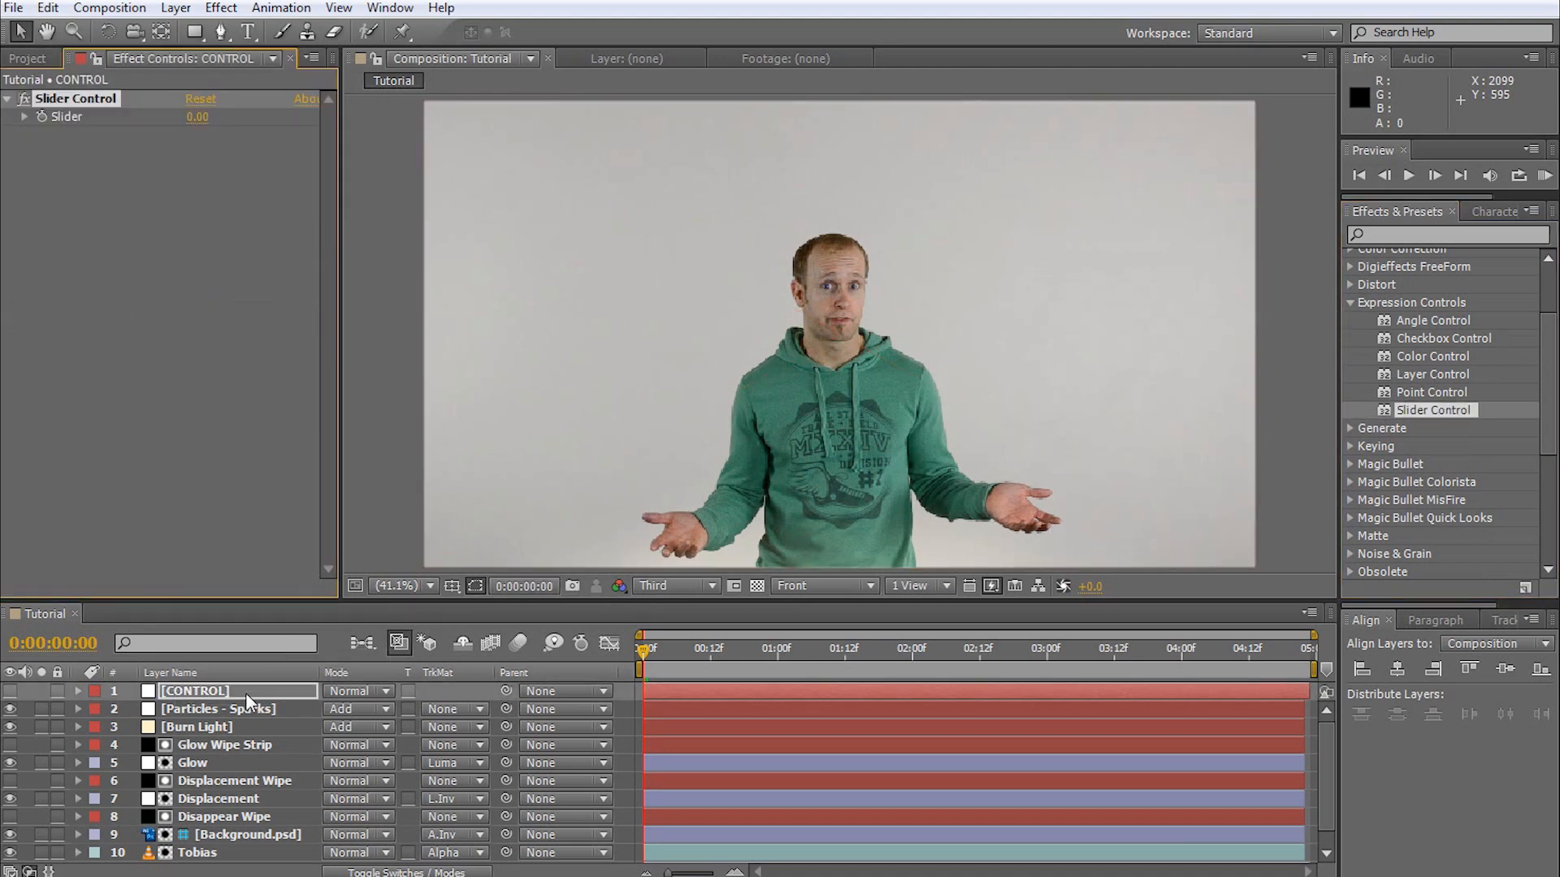
click(81, 691)
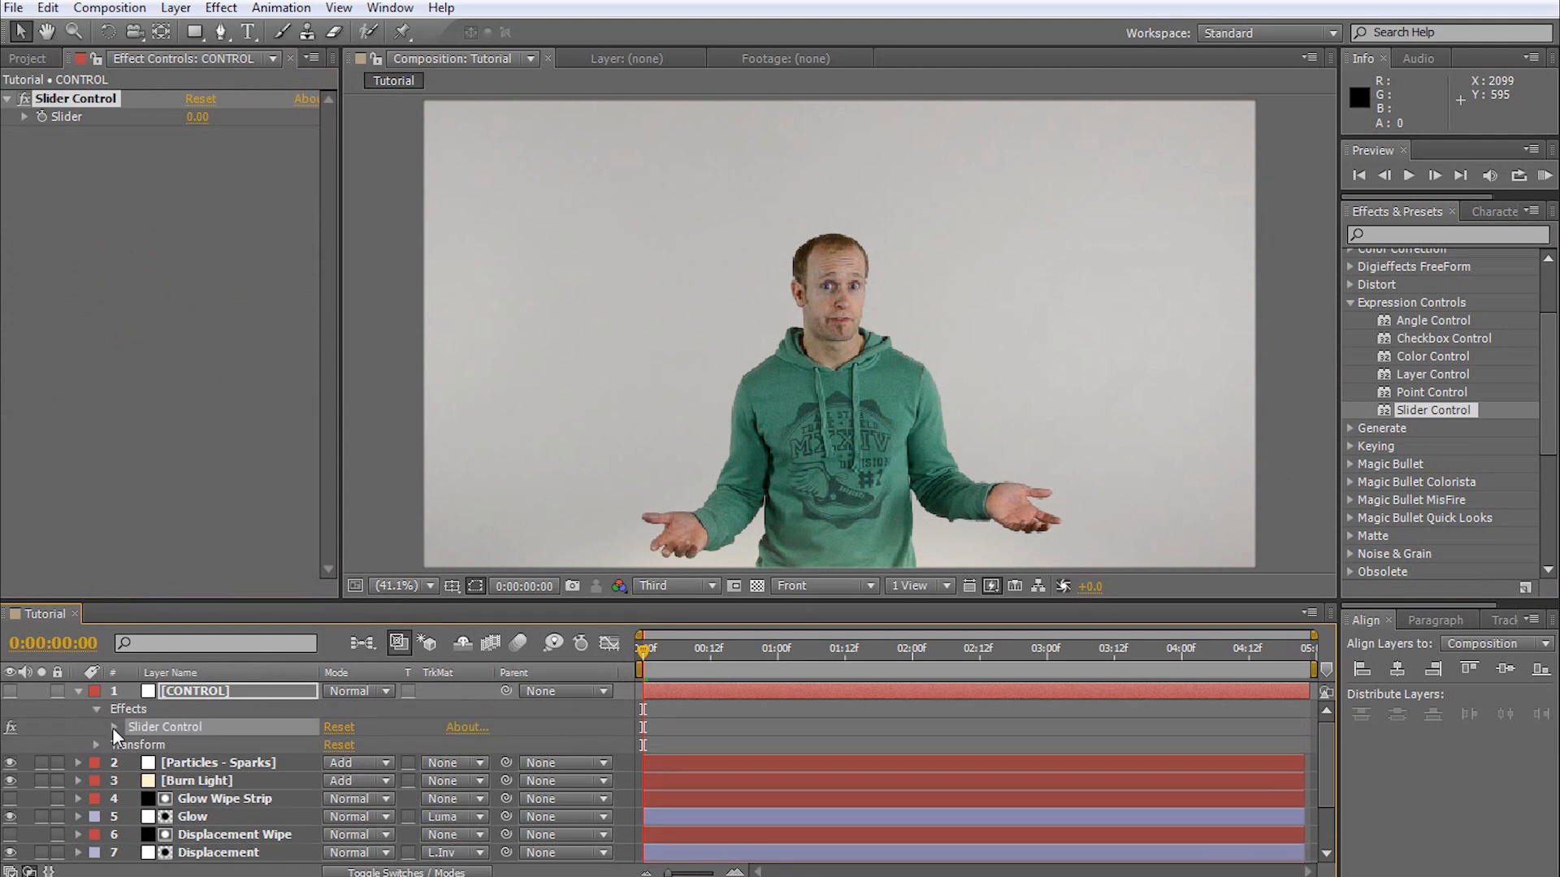
click(113, 727)
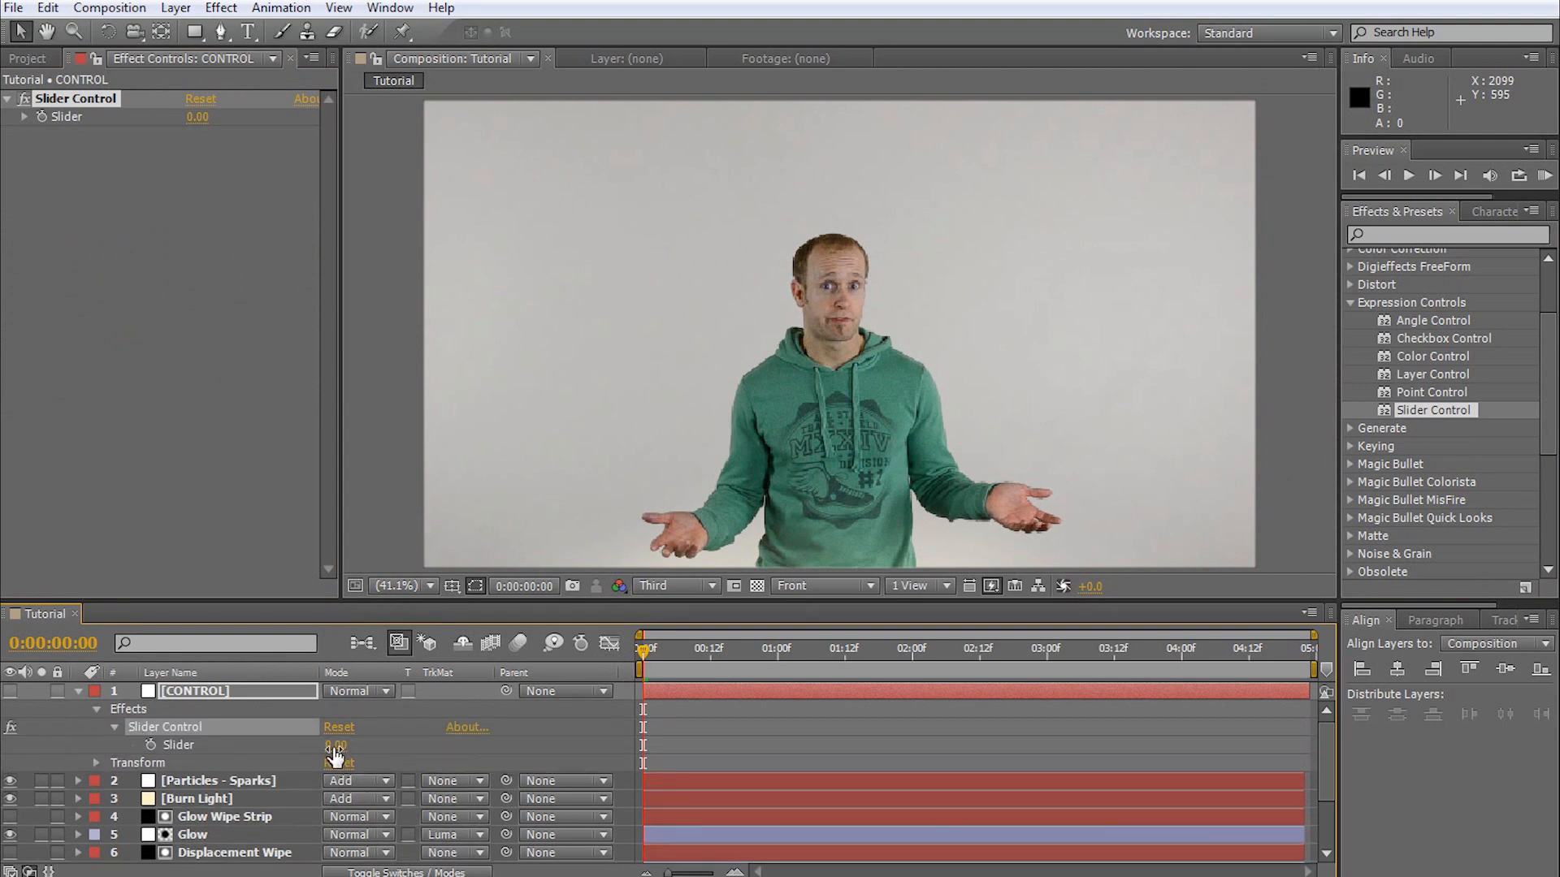
drag(343, 744, 309, 744)
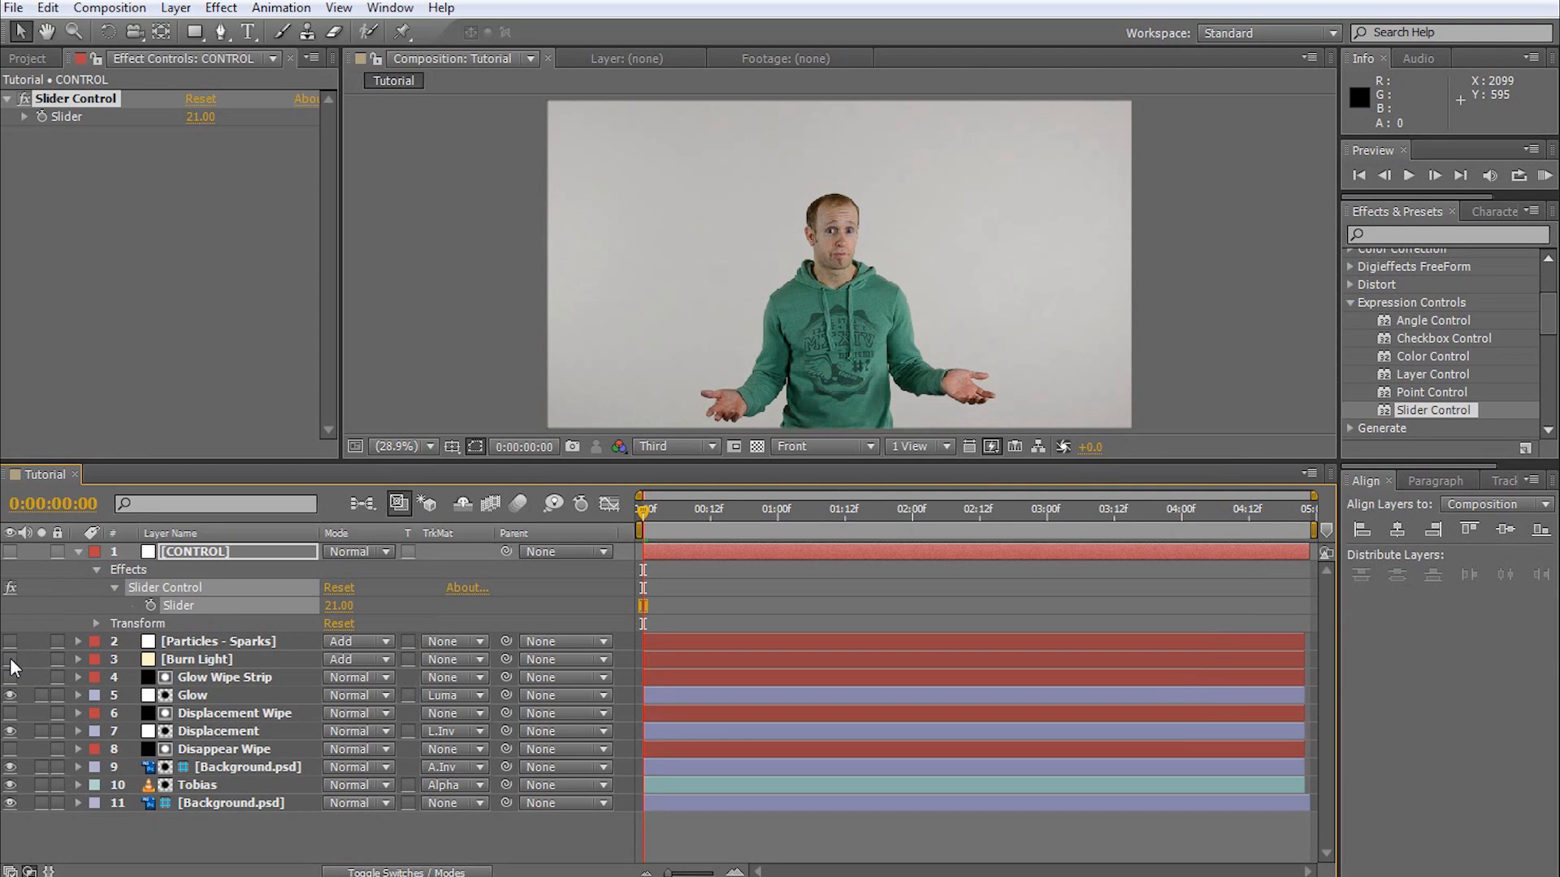
mouse_move(13, 681)
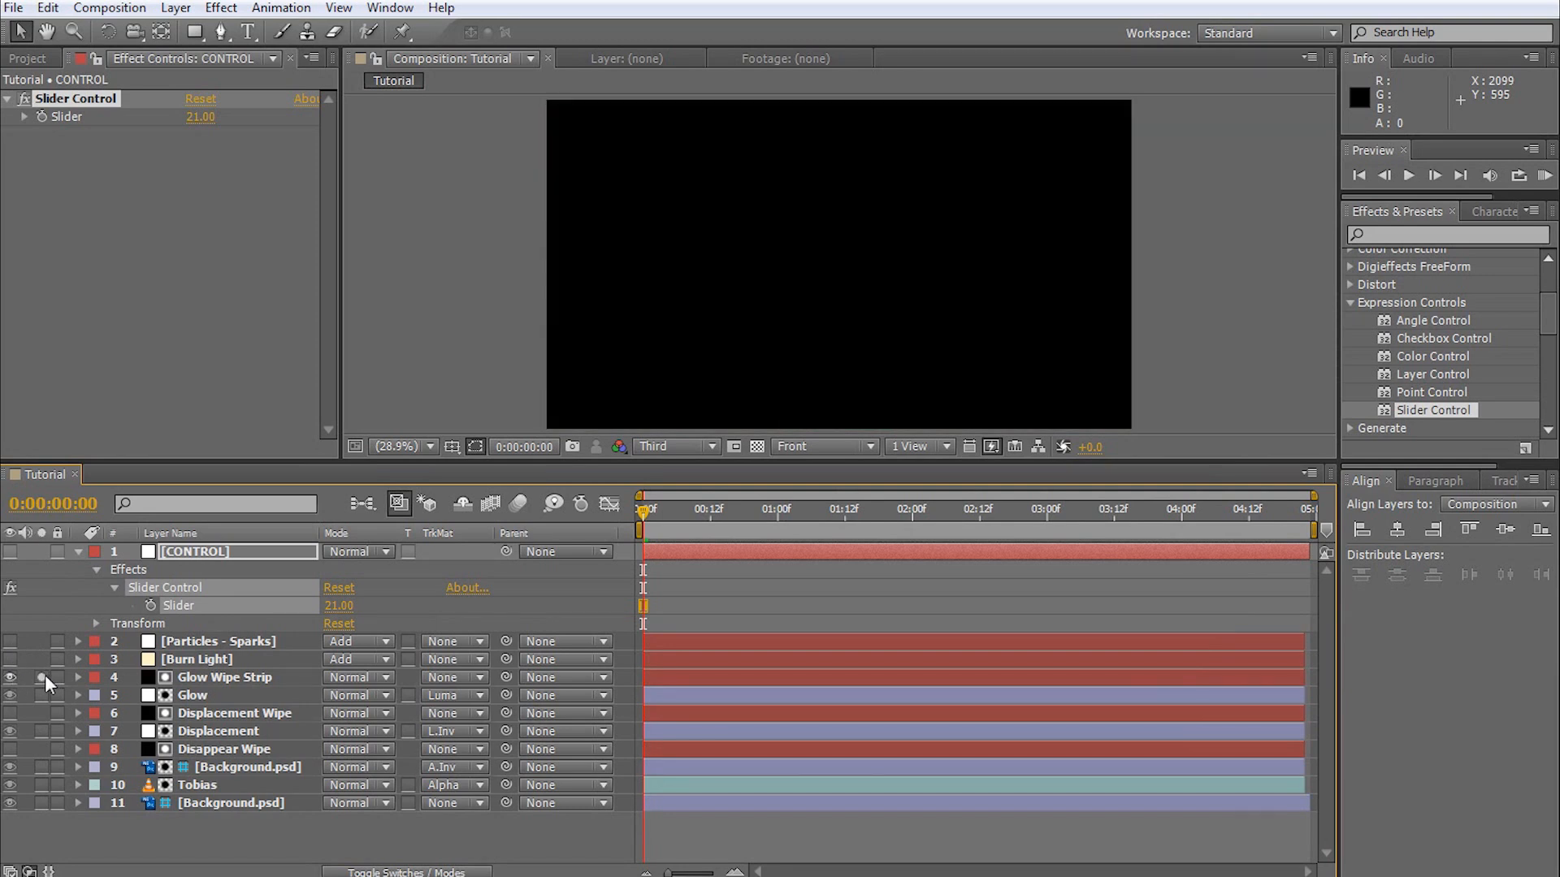
- Solo Glow Wipe Strip, move to an earlier frame and reveal its Transition Completion property
click(839, 509)
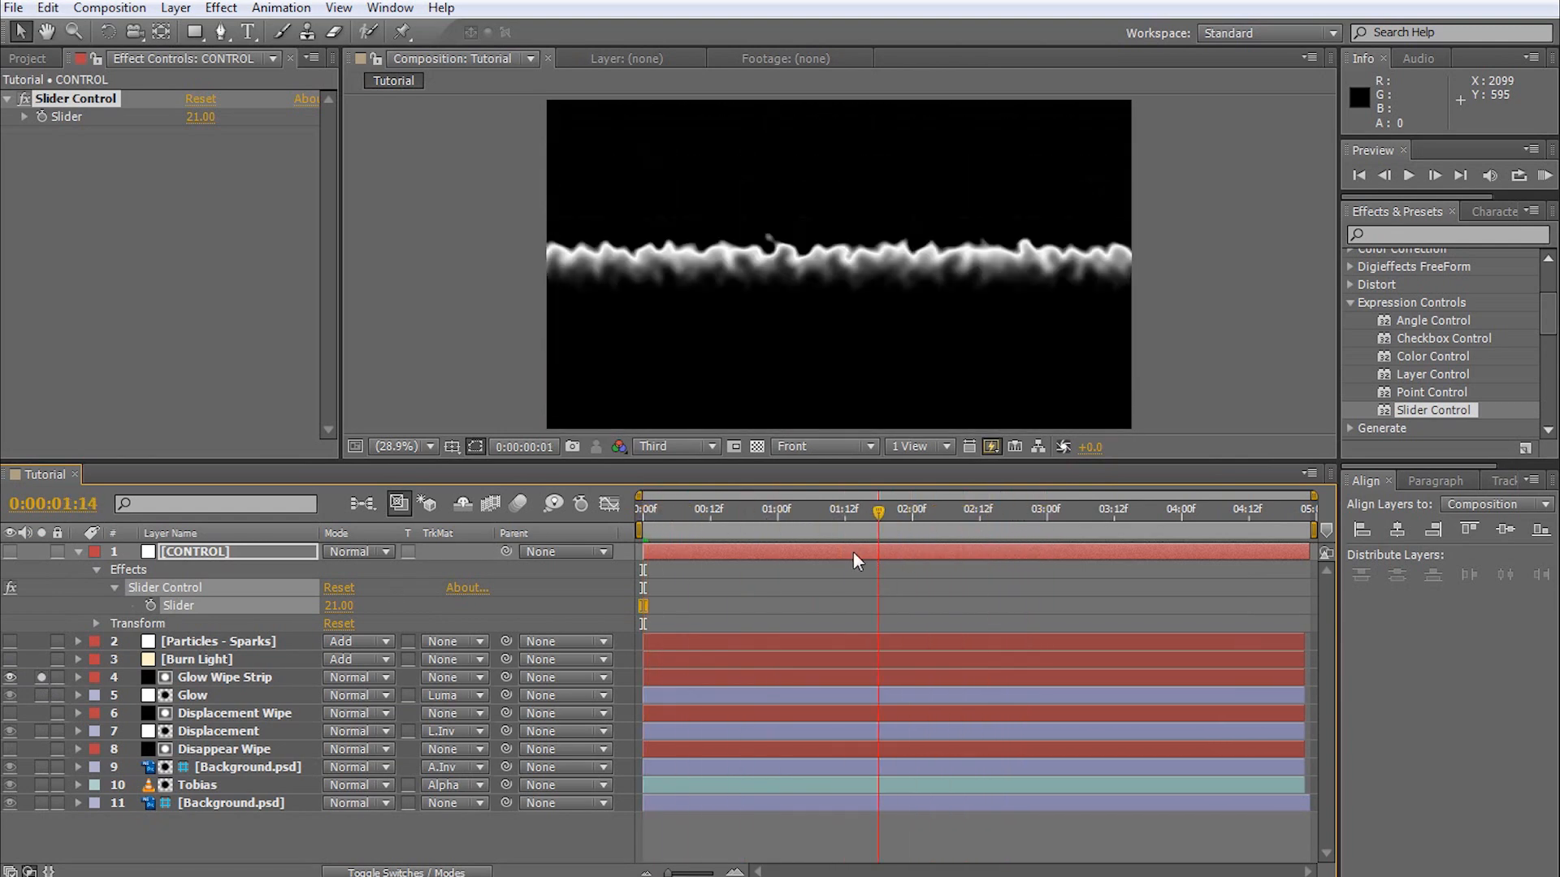
click(702, 509)
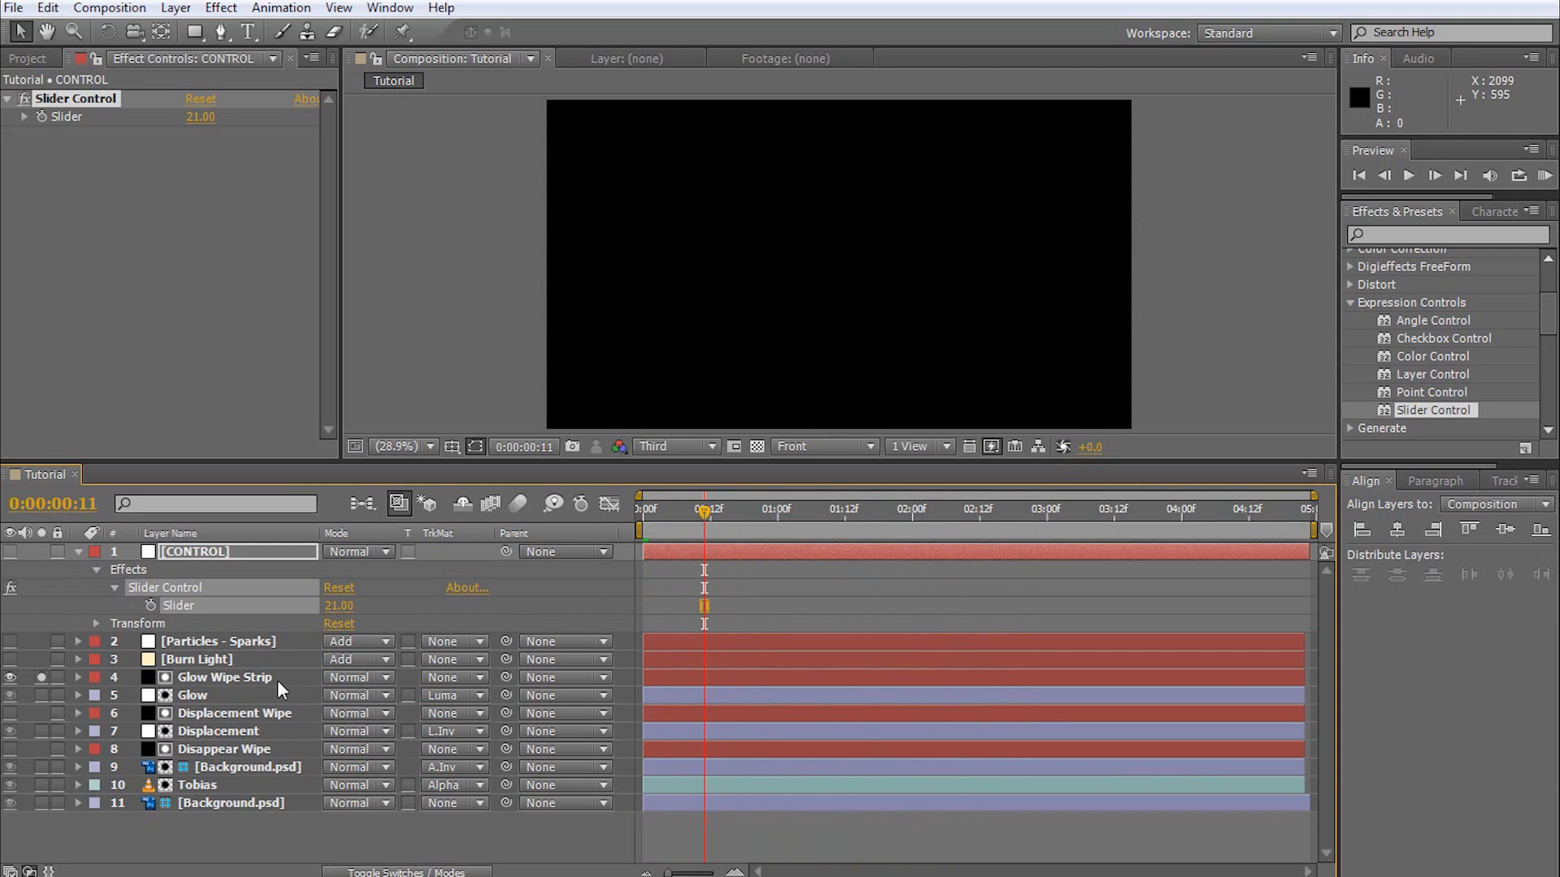
click(78, 676)
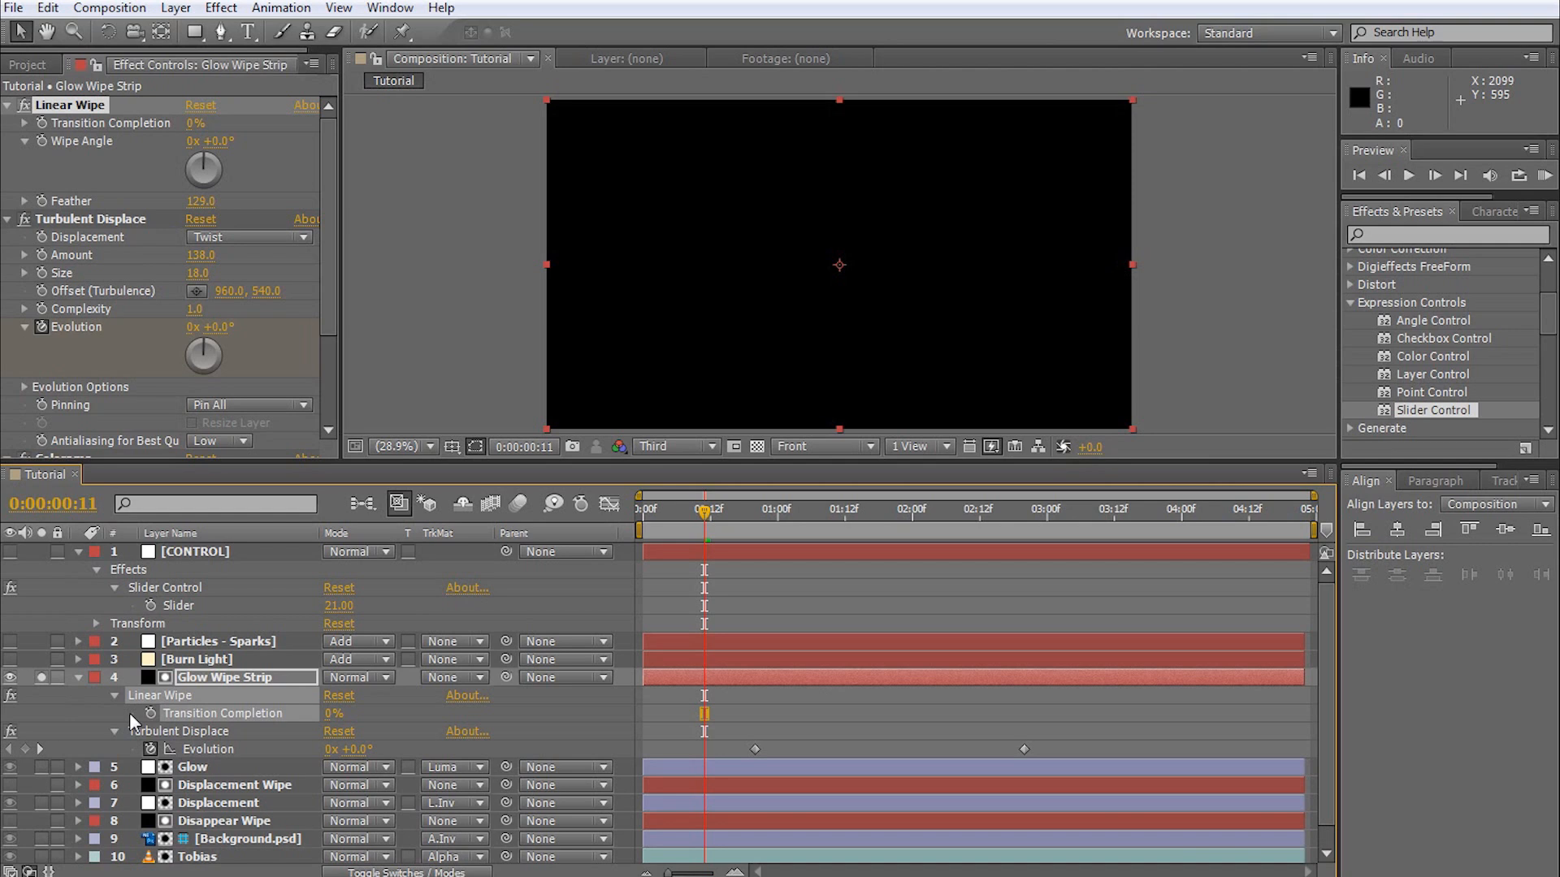
- Link Glow Wipe Strip's Transition Completion to the CONTROL Slider by expression and test the slider
click(133, 713)
text(thisComp.layer("CONTROL").effect("Slider Control")("Slider"))
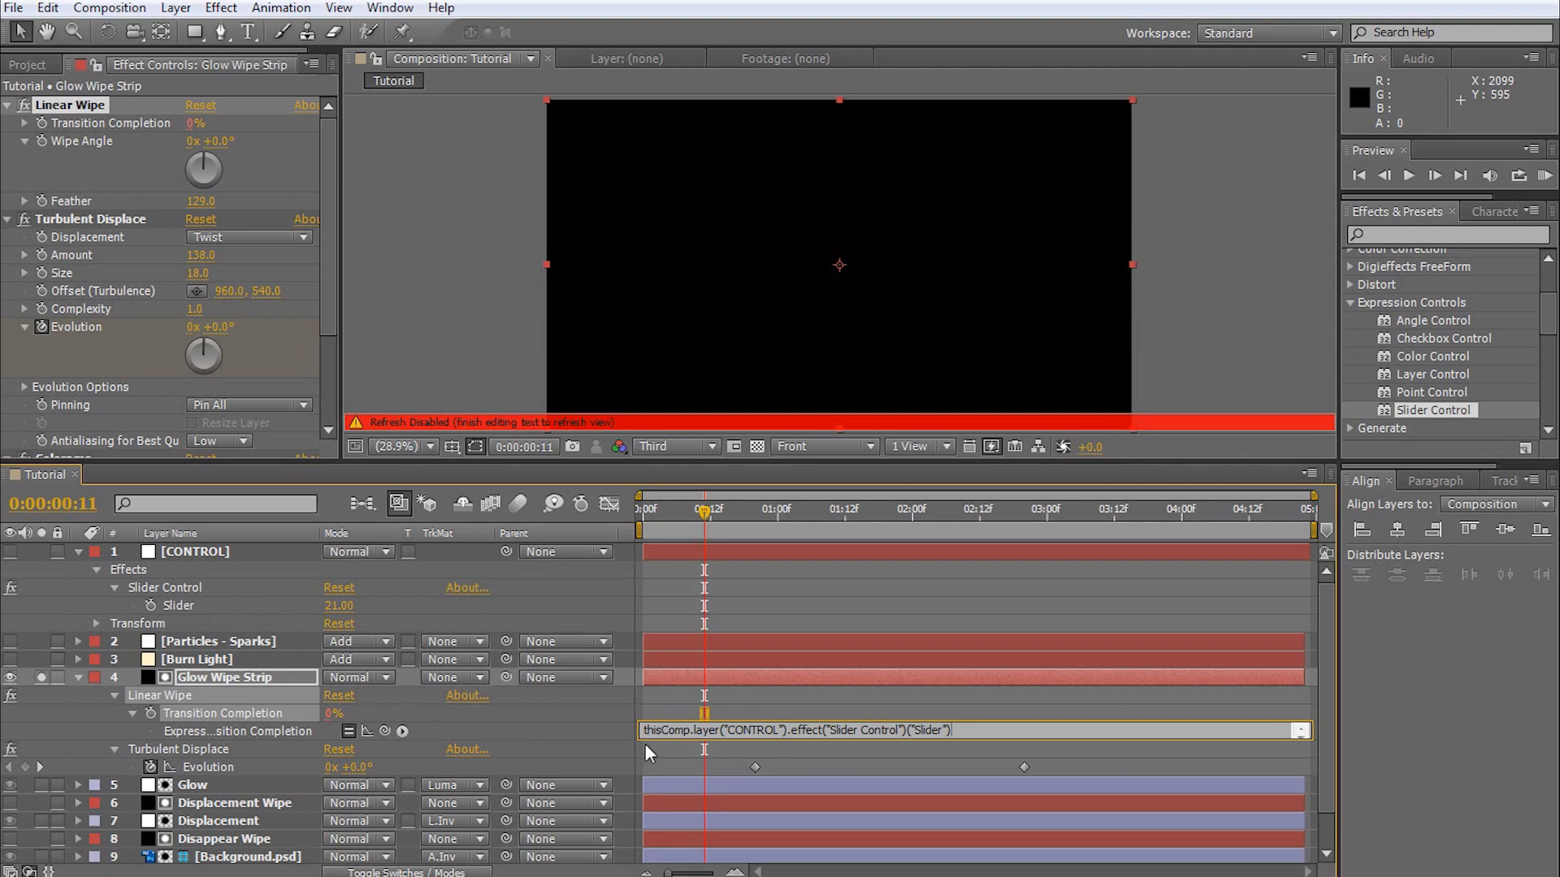
mouse_move(957, 773)
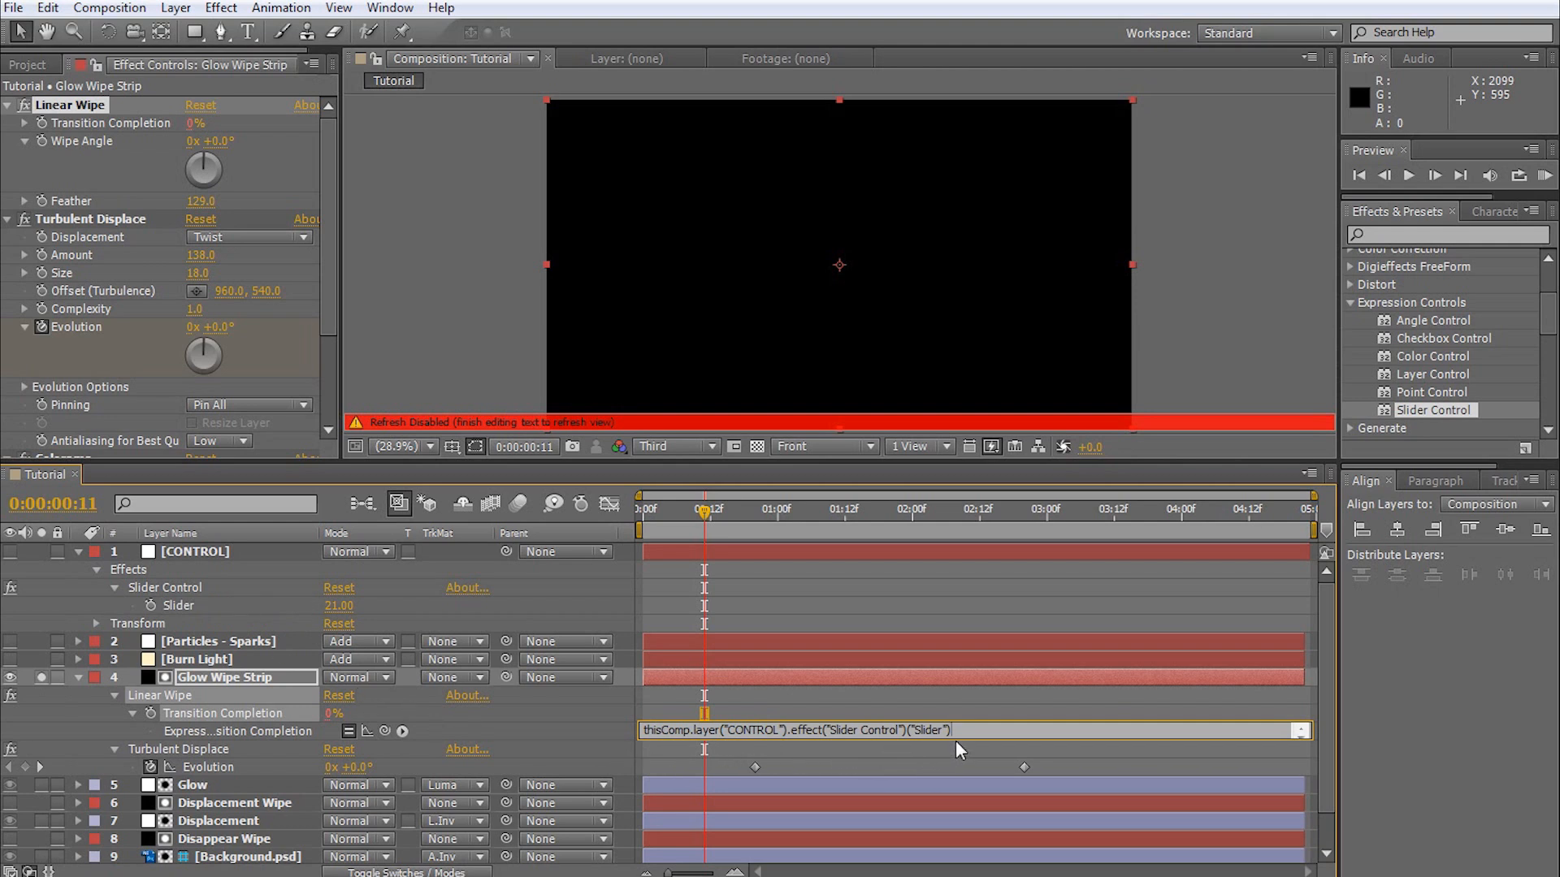
mouse_move(962, 726)
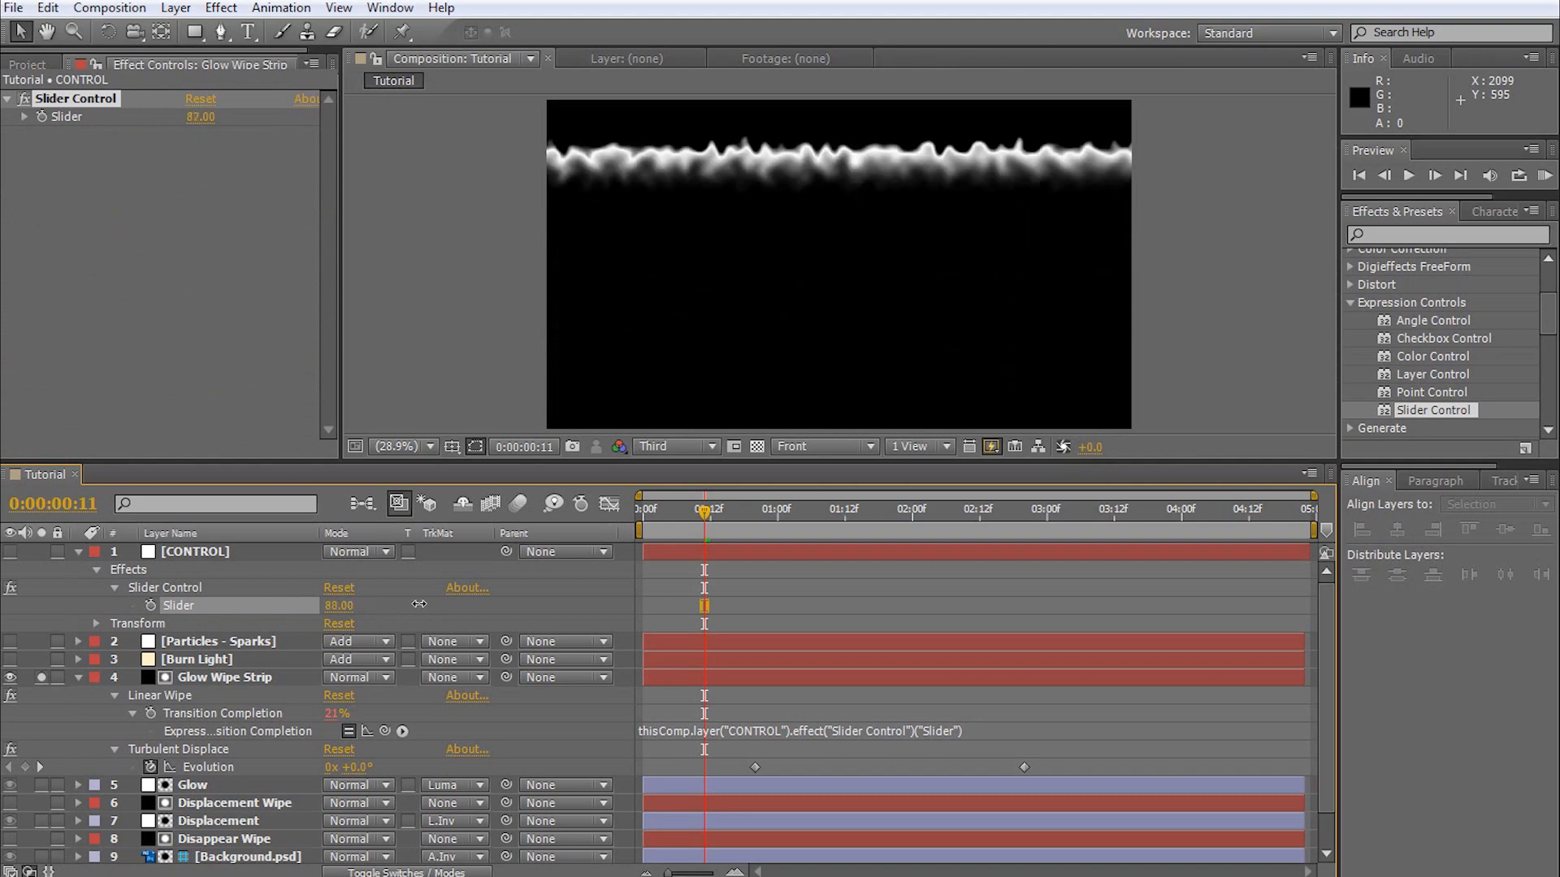
drag(358, 606, 379, 610)
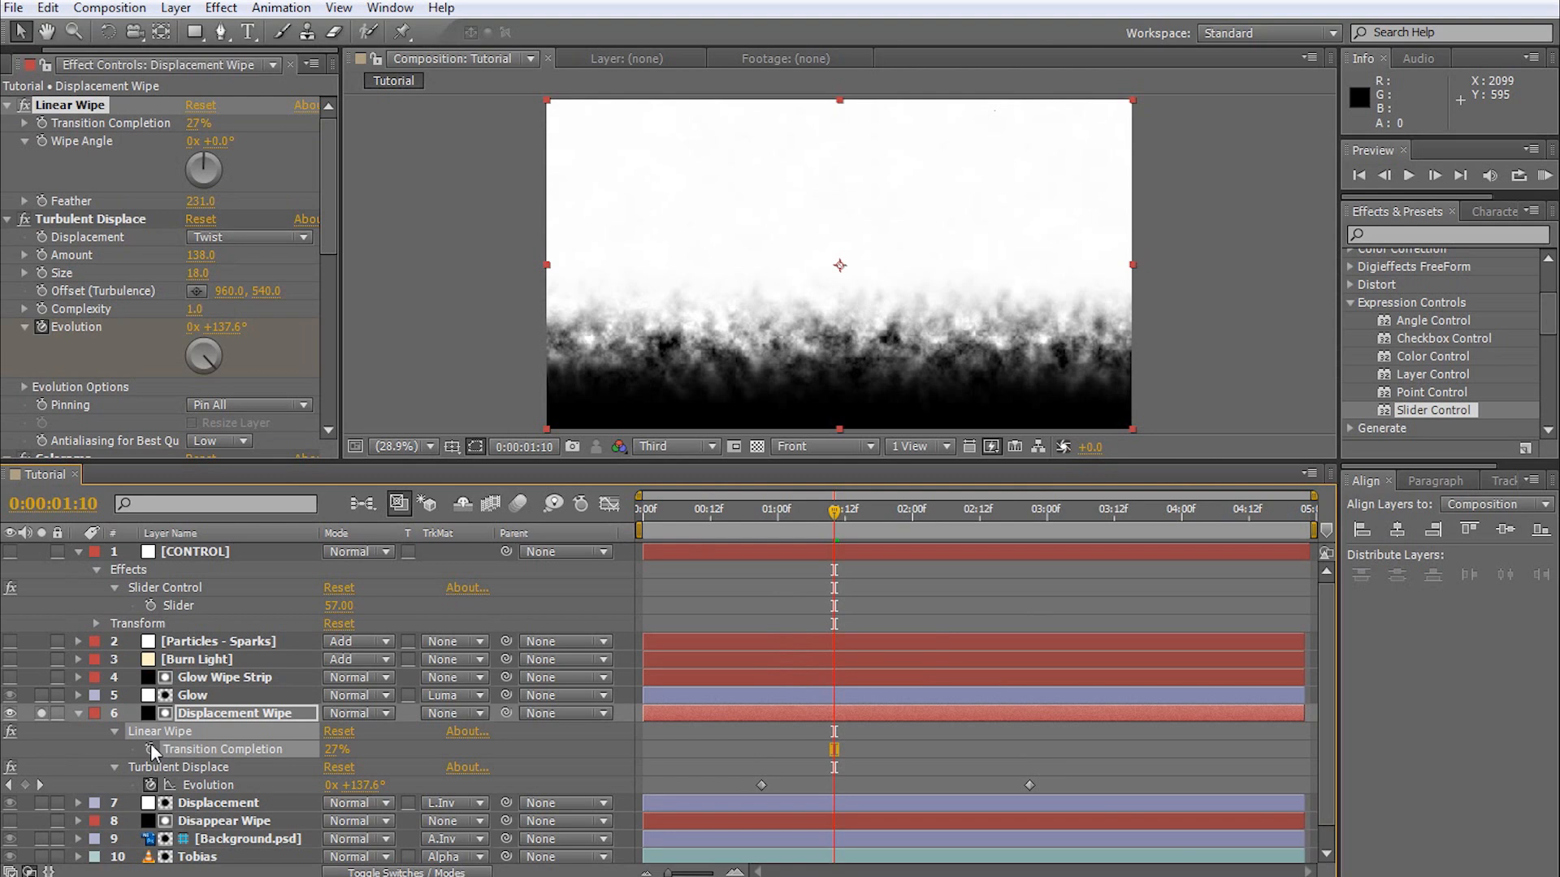
- Give Displacement Wipe's Transition Completion the CONTROL Slider expression with -2 appended
click(151, 749)
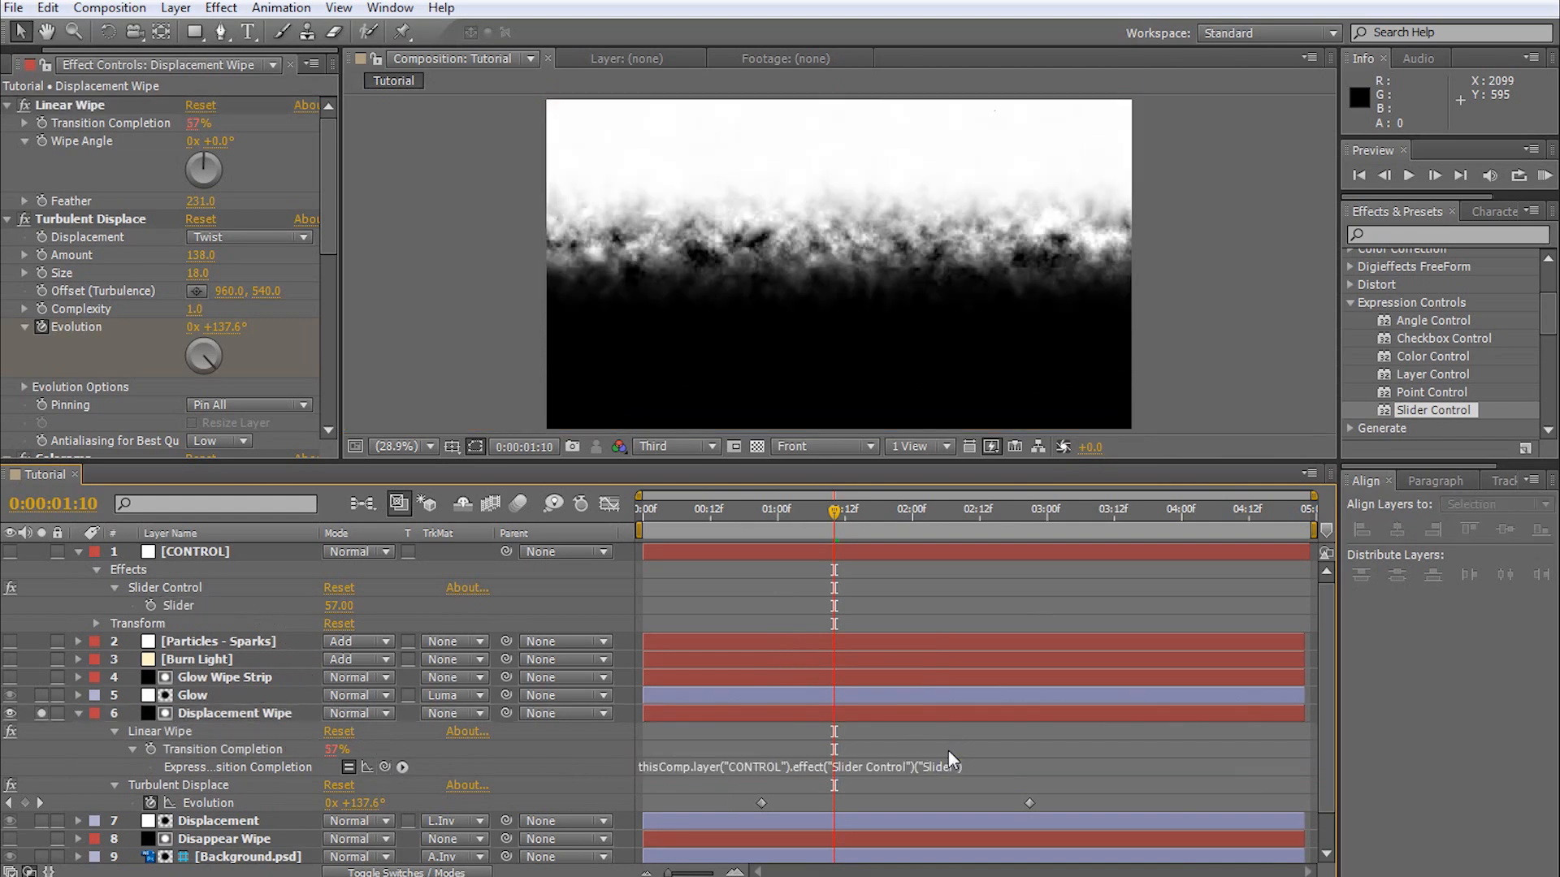
click(827, 767)
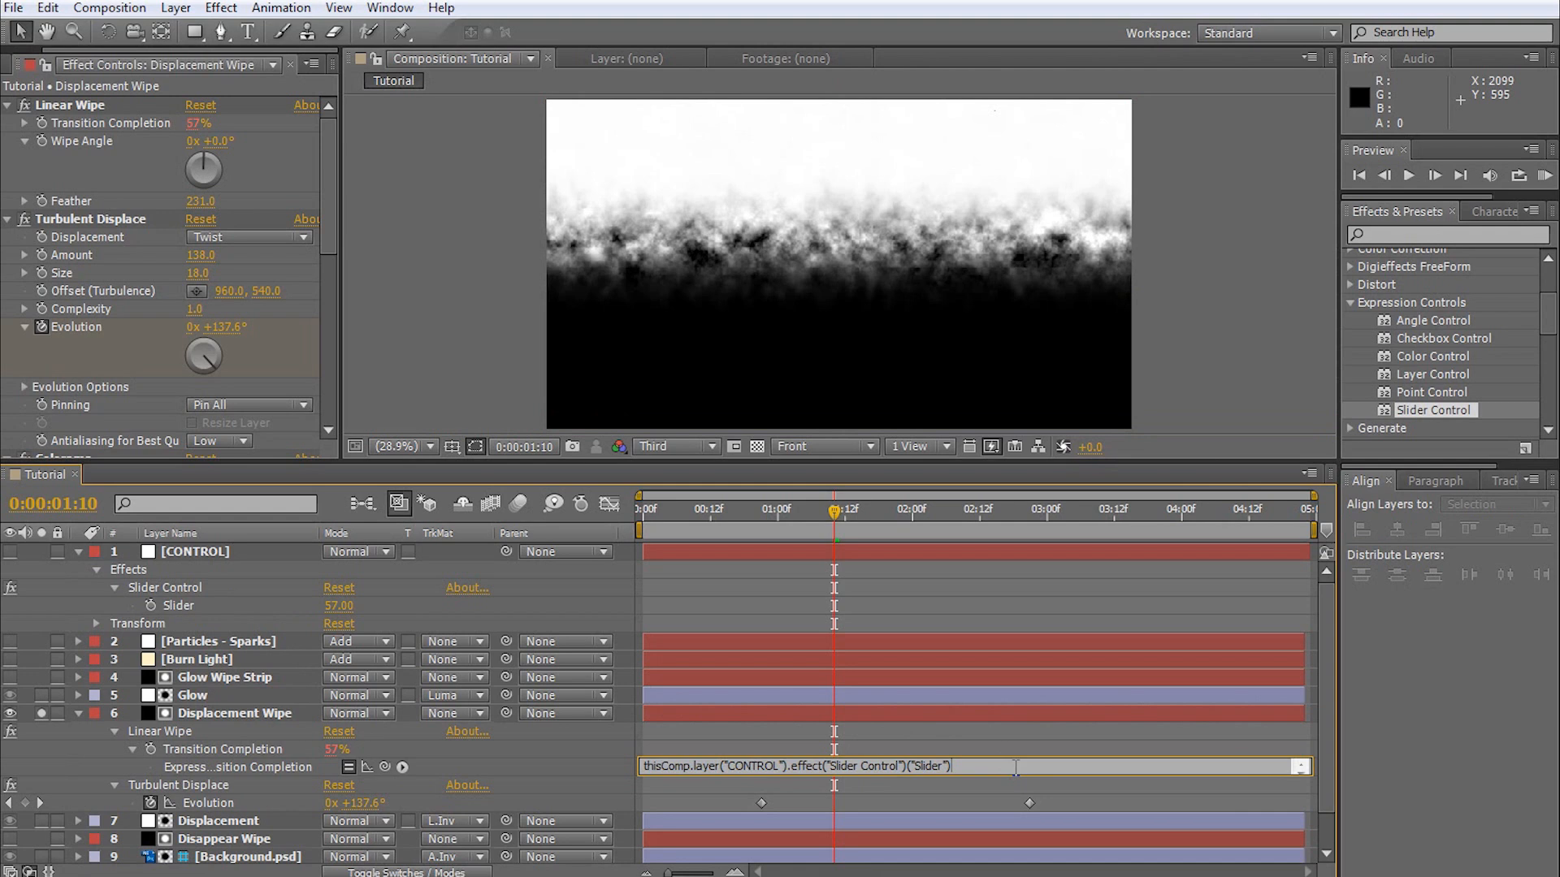
text(-2)
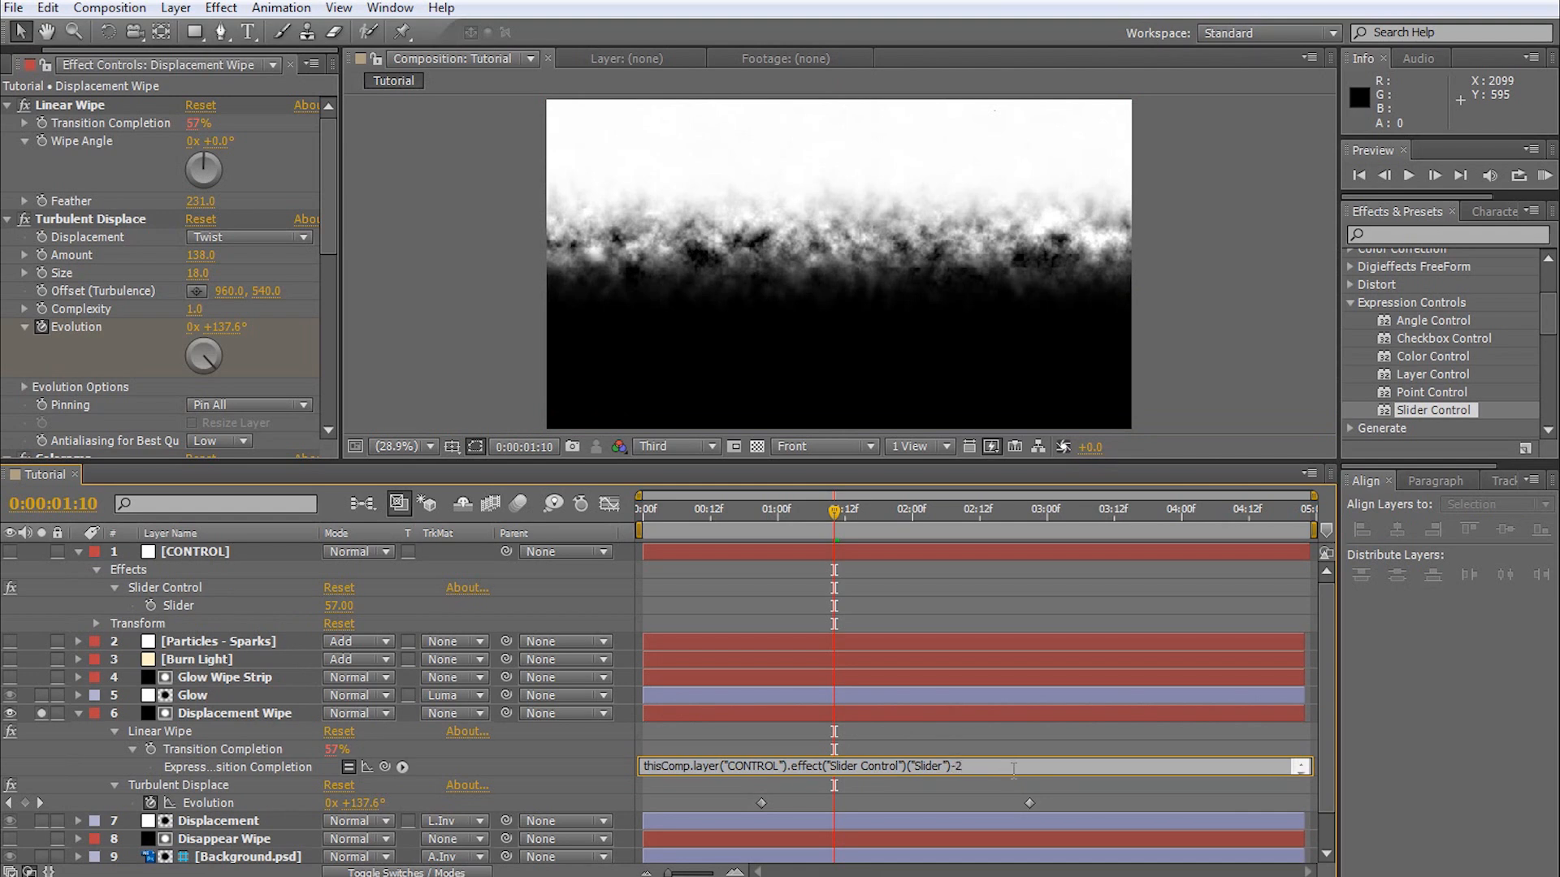
mouse_move(1006, 757)
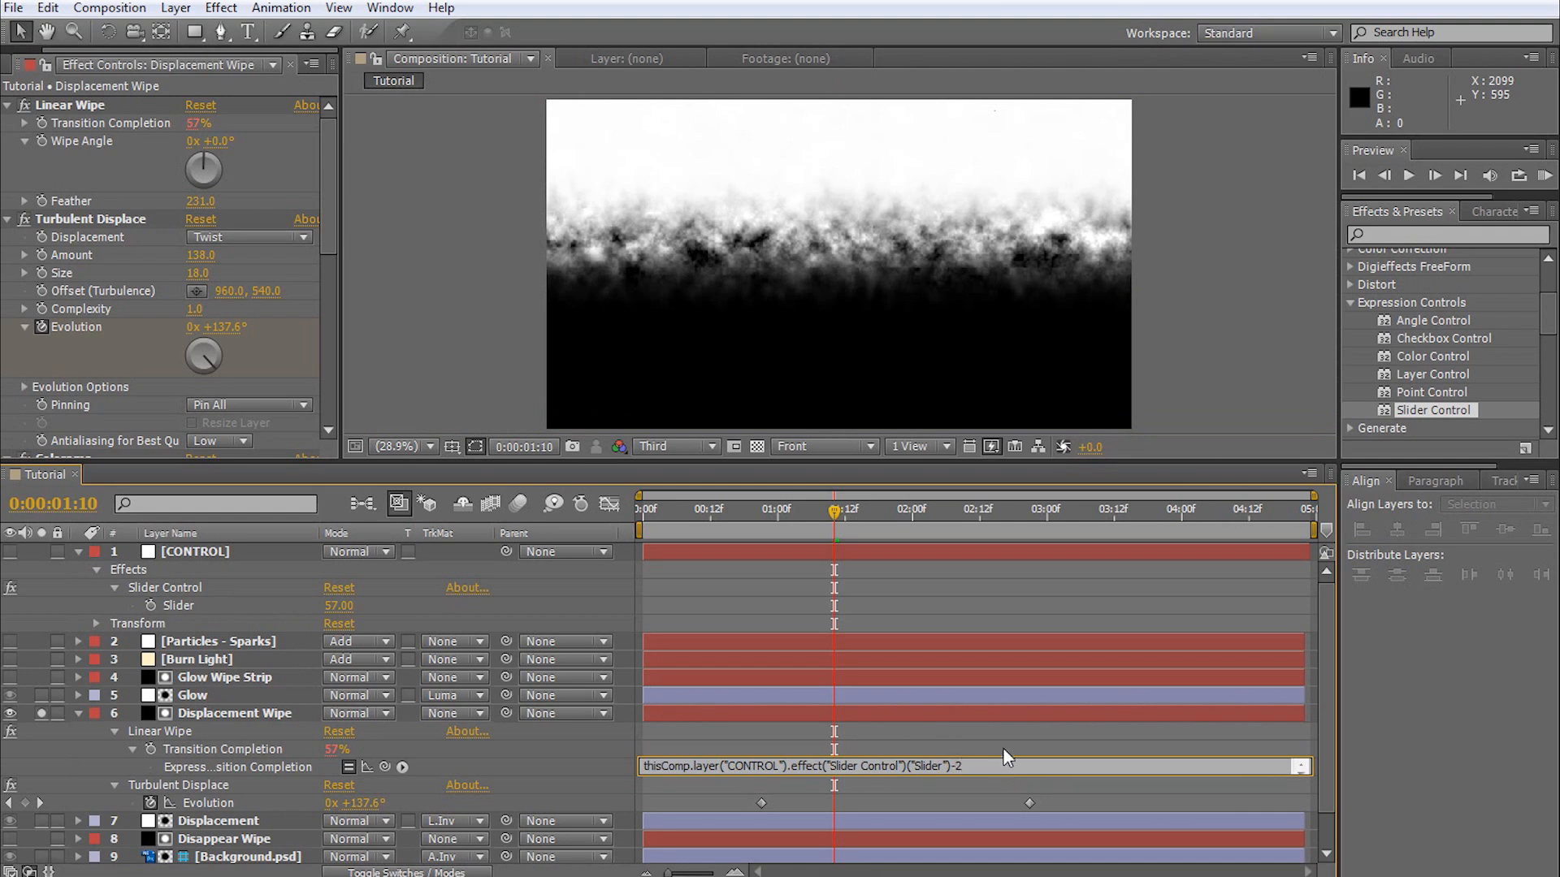